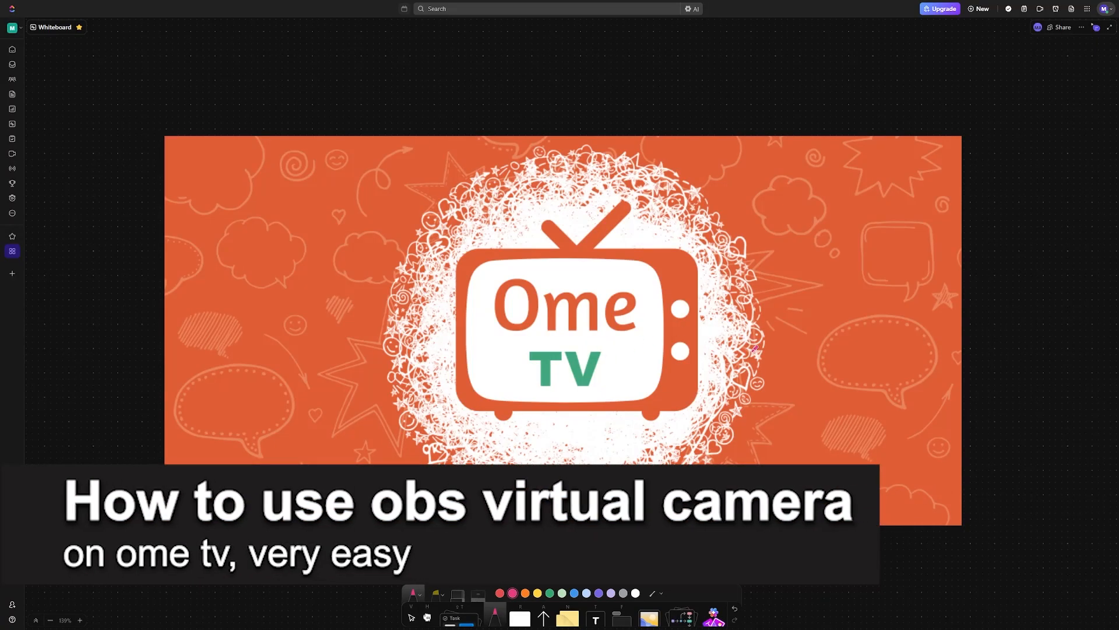
Step: Handwrite 'Obs' in pink pen to the right of the Ome TV logo
left_click_drag(750, 344, 799, 349)
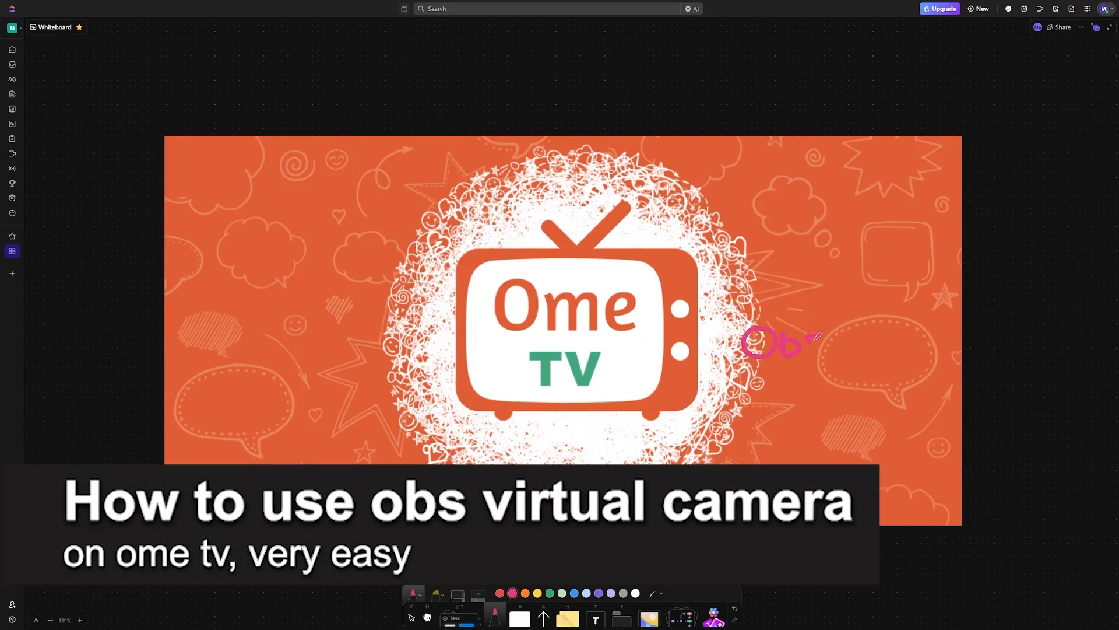
left_click_drag(806, 342, 668, 400)
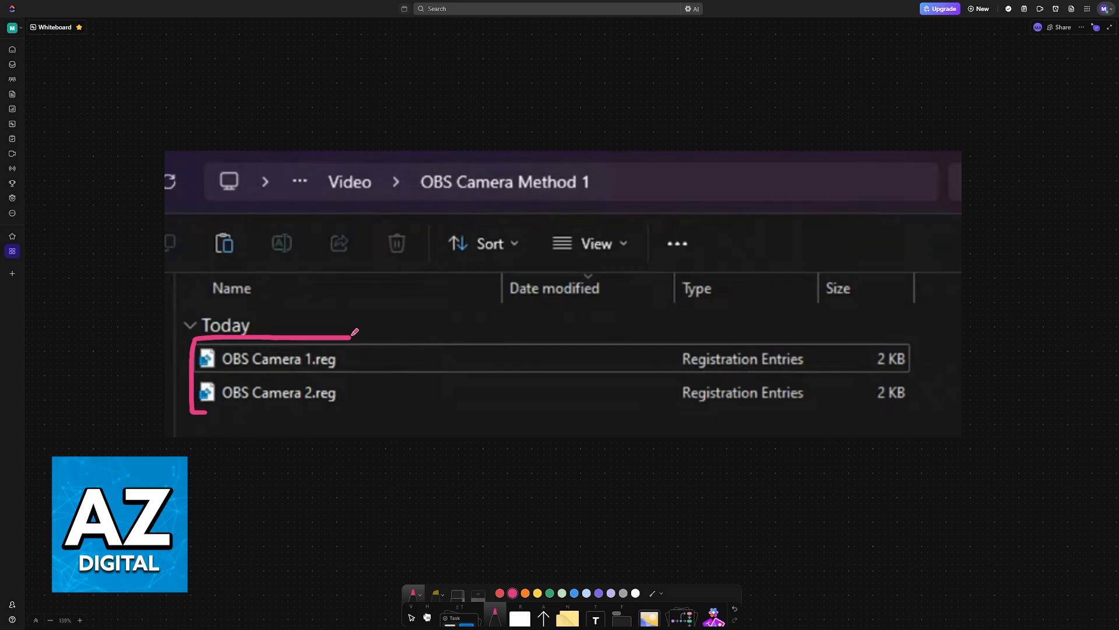
Step: Box the two OBS Camera .reg files, add a '.reg' labelled arrow, and outline the OBS Camera Method 1 folder name
left_click_drag(350, 332, 214, 410)
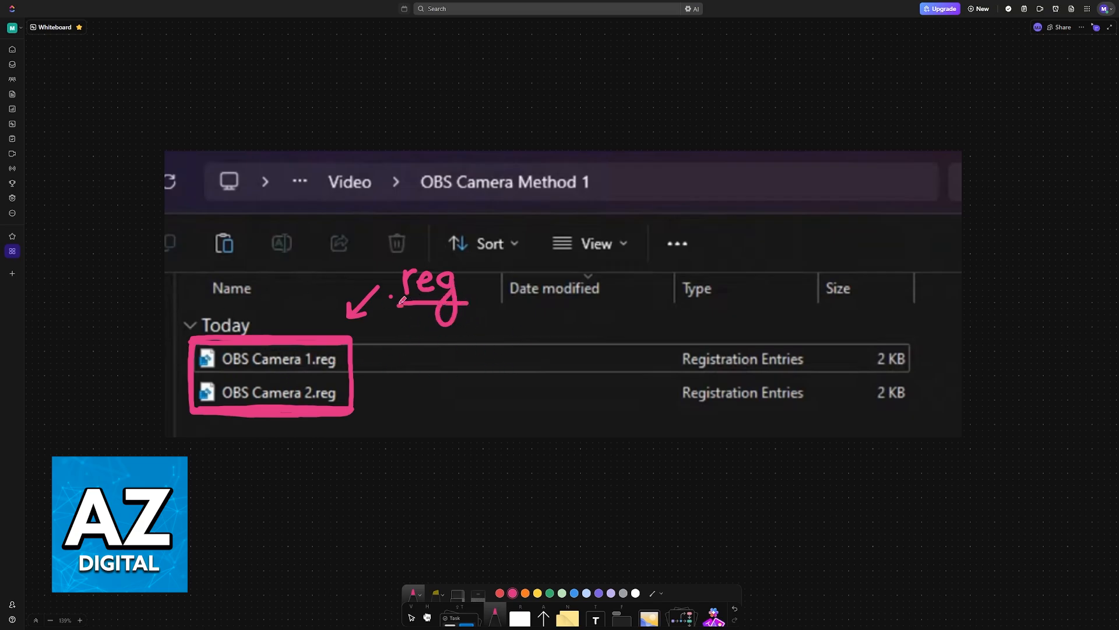
left_click_drag(391, 257, 468, 318)
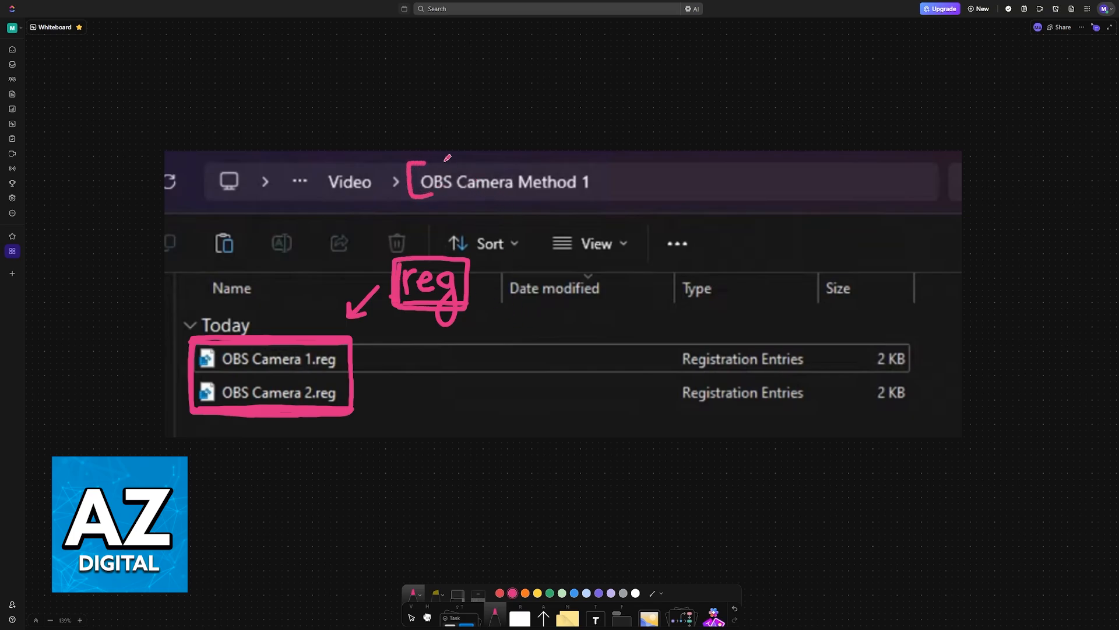
left_click_drag(410, 164, 604, 200)
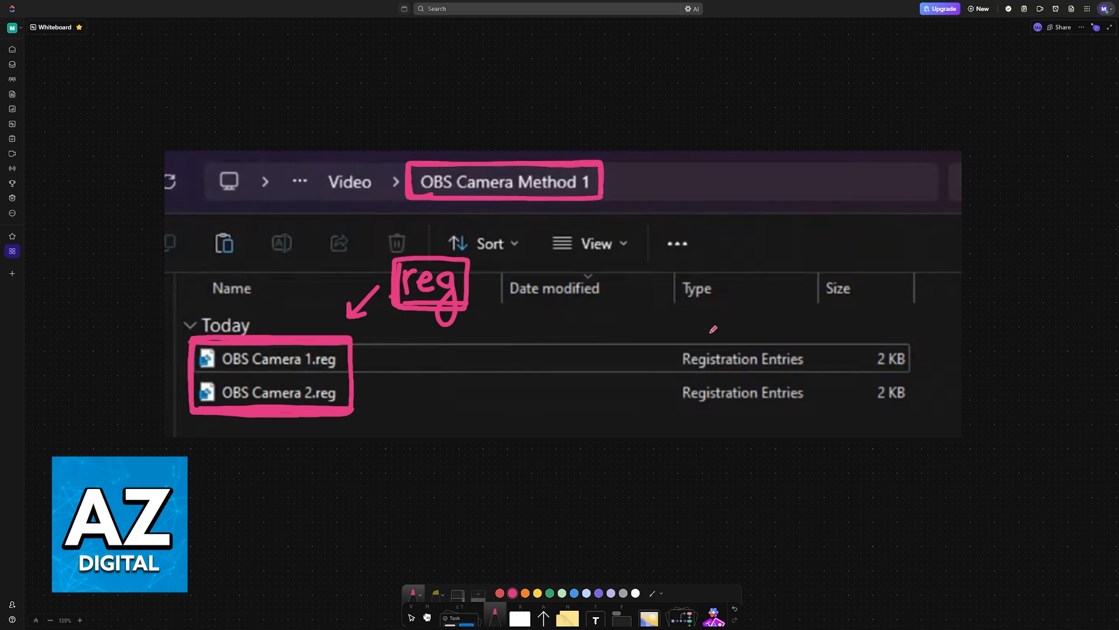
scroll("down", 3)
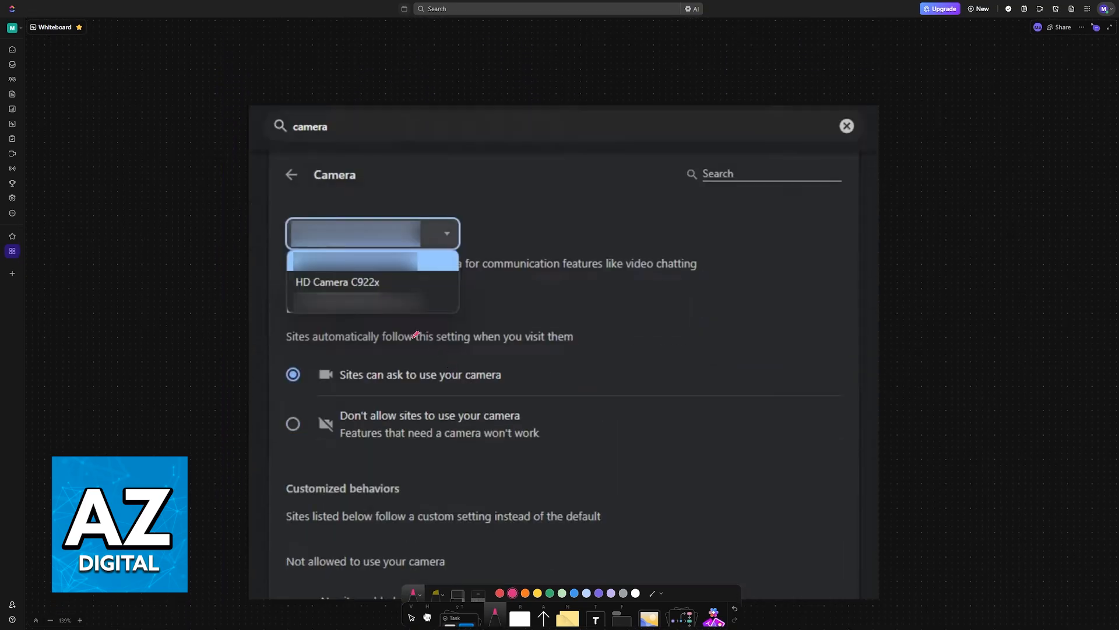
mouse_move(502, 247)
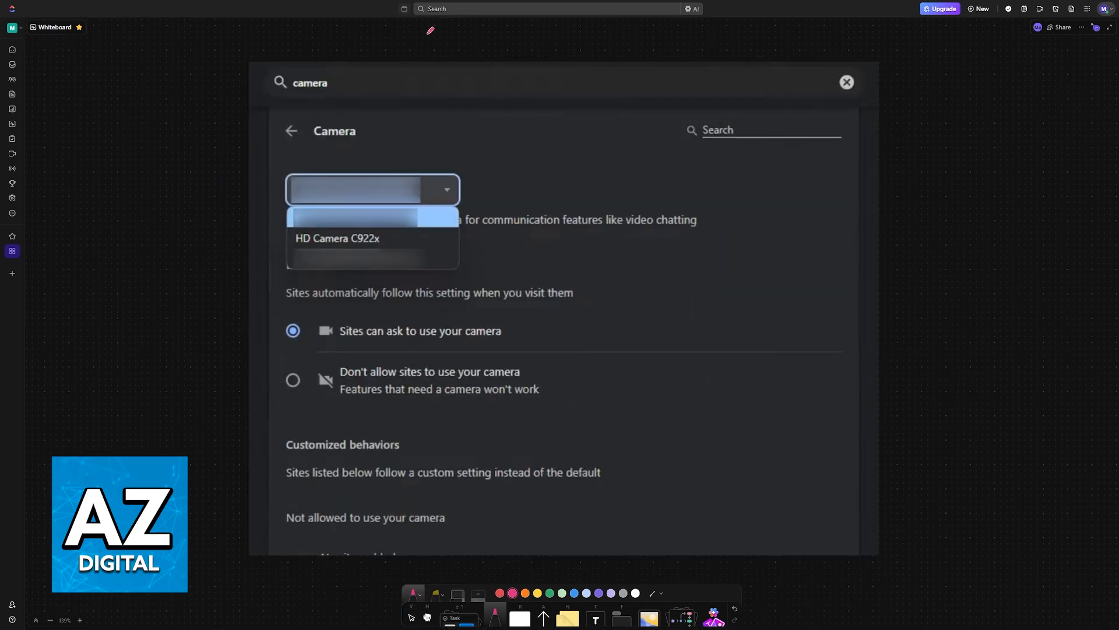
Step: Write 'Settings' above the screenshot, underline 'Camera', and box HD Camera C922x with an 'OBS' arrow
left_click_drag(410, 43, 485, 39)
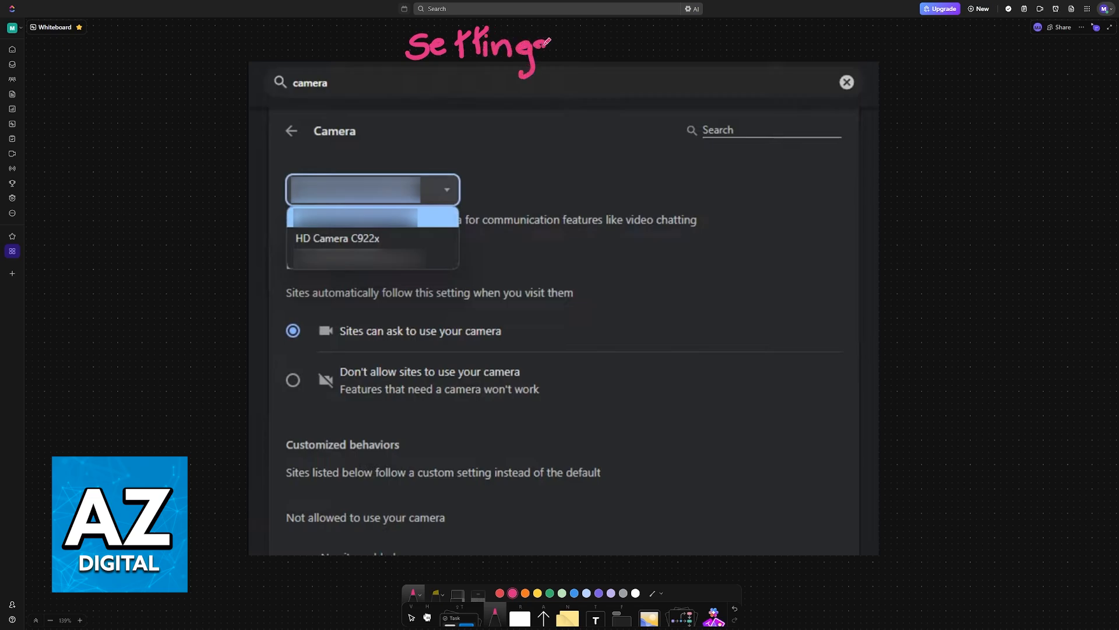
left_click_drag(312, 145, 372, 143)
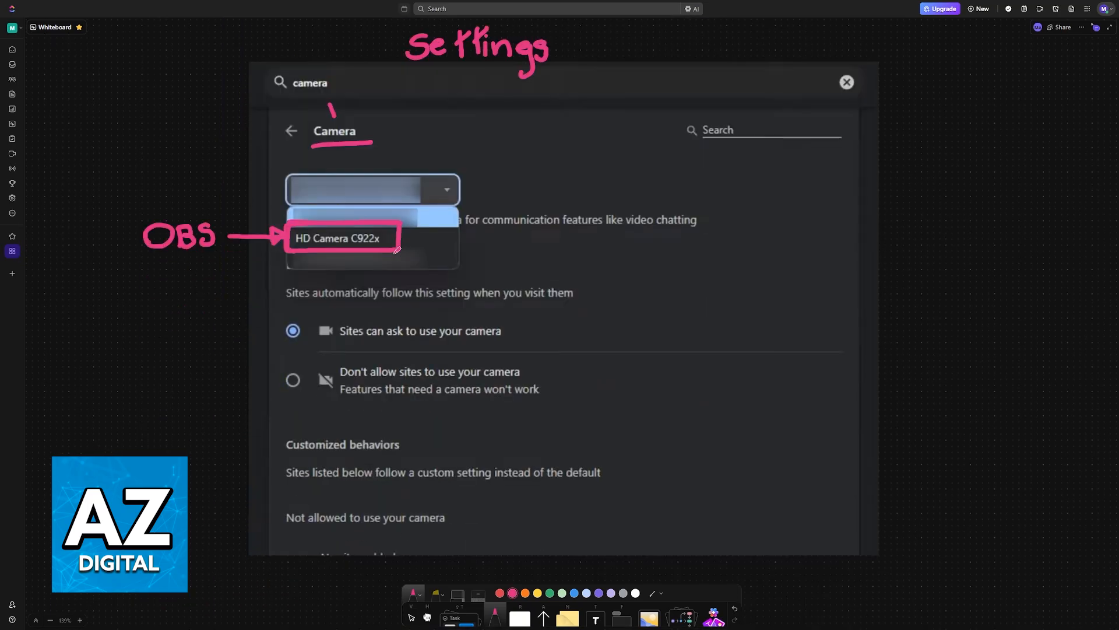
left_click_drag(292, 245, 400, 250)
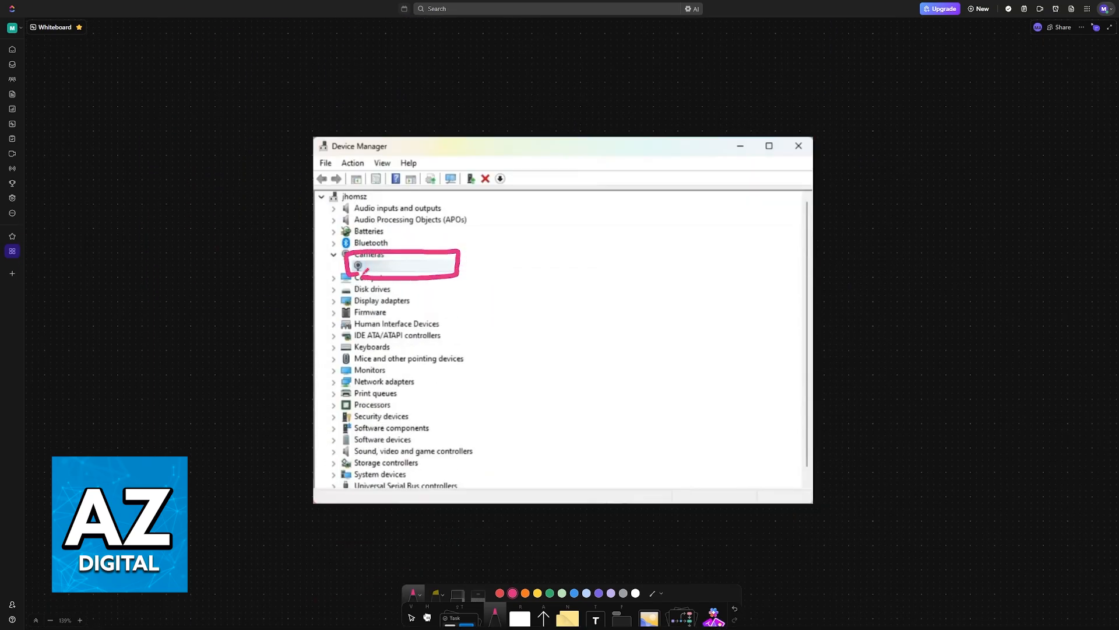
Step: Draw a pink rectangle around the device entry under Cameras in Device Manager
left_click_drag(335, 157, 346, 257)
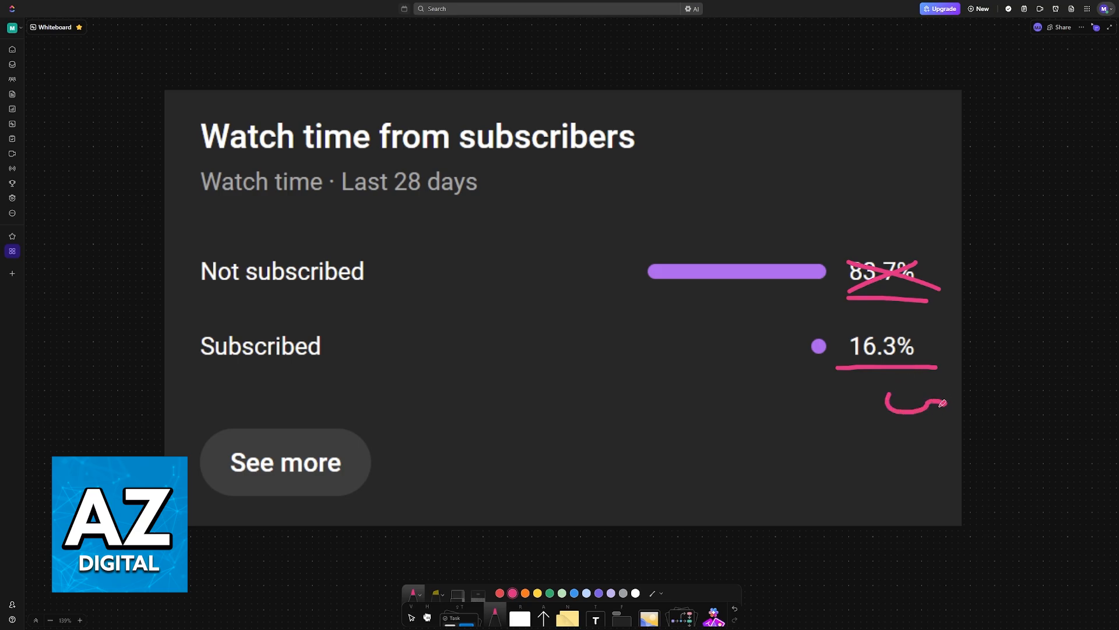
Step: Draw an arrow under 16.3% ending in a circled check mark
left_click_drag(946, 410, 986, 397)
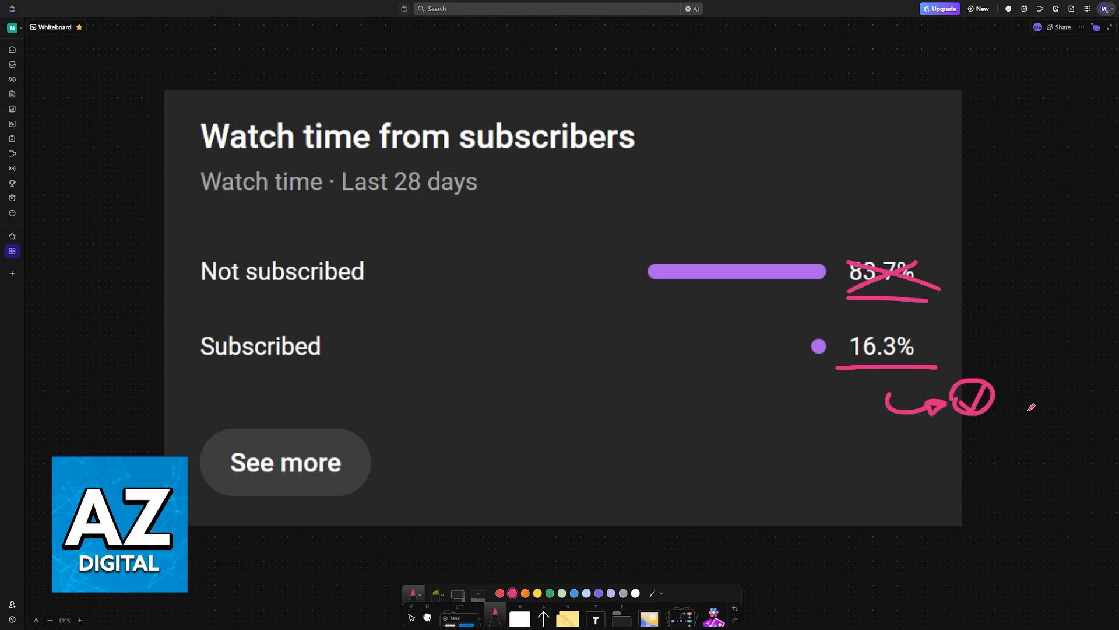